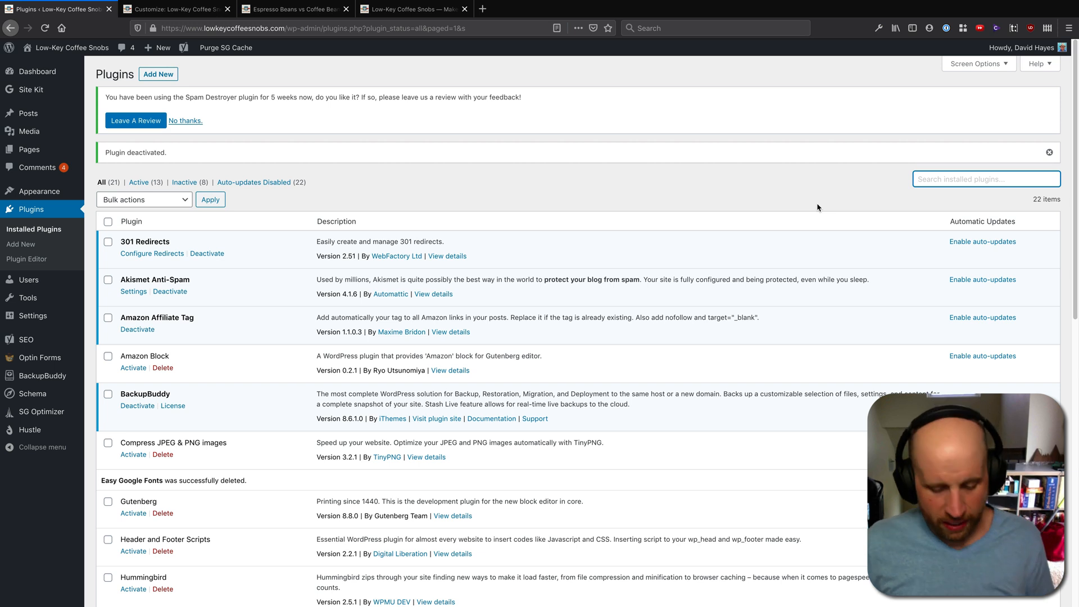
Step: Search installed plugins for 'query monitor', find no match, and switch to the plugin directory search
type("query m")
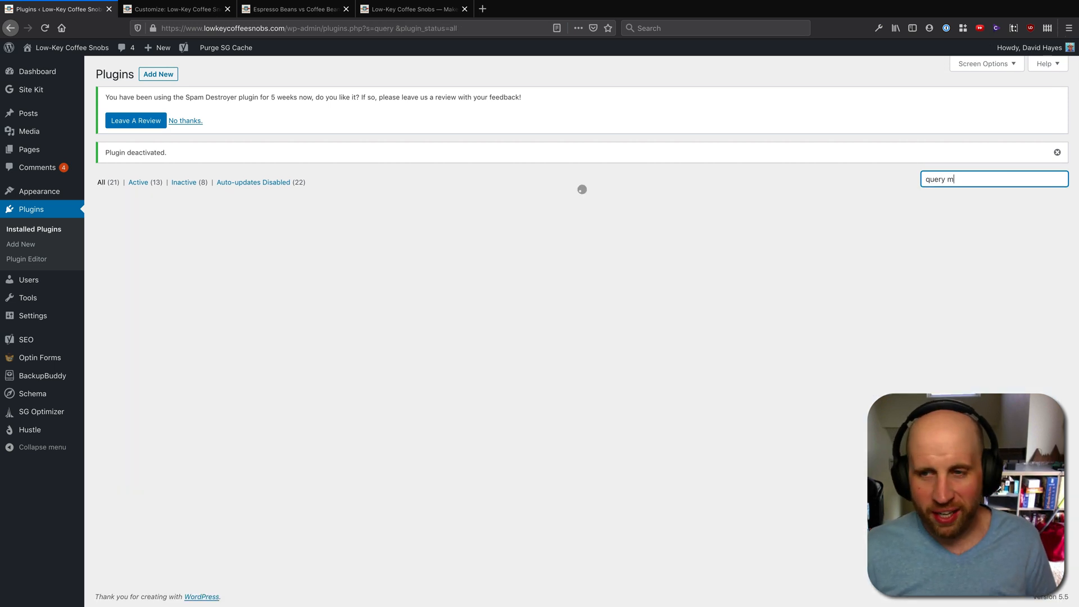
type("onitor")
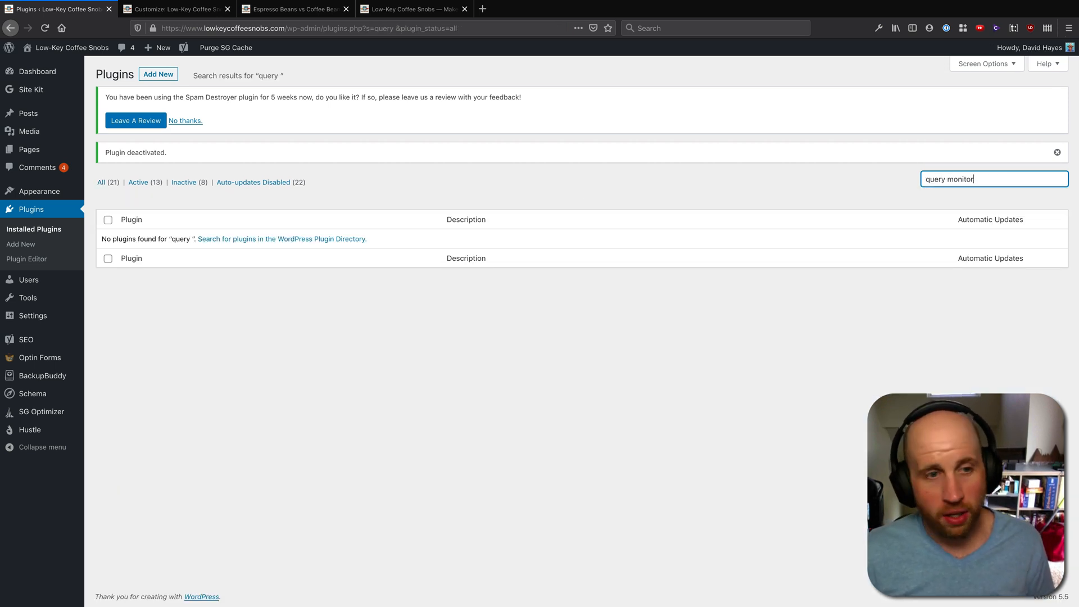
key("Return")
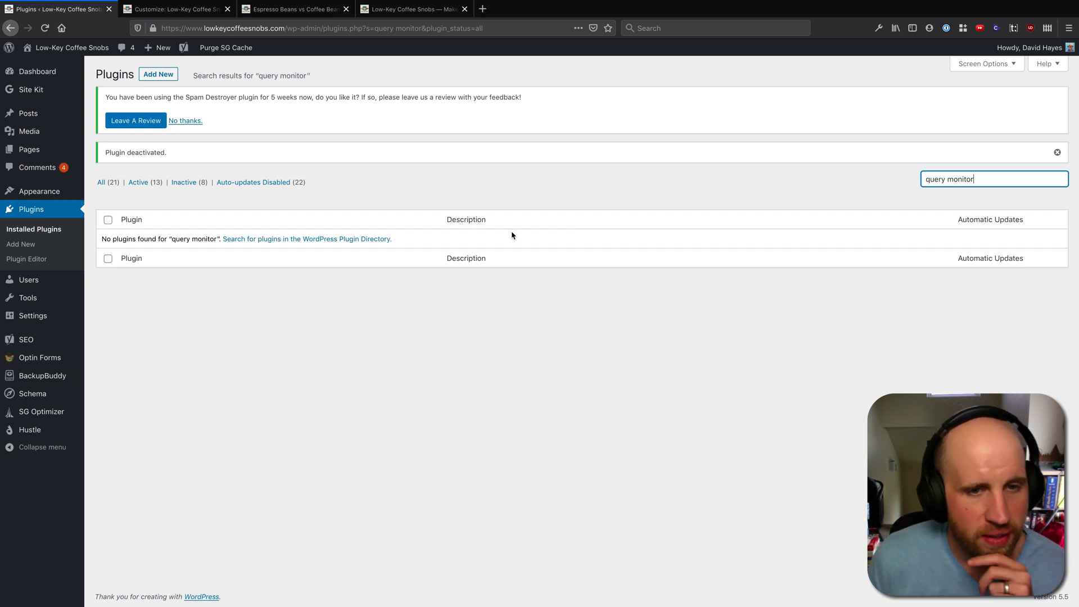
left_click(306, 239)
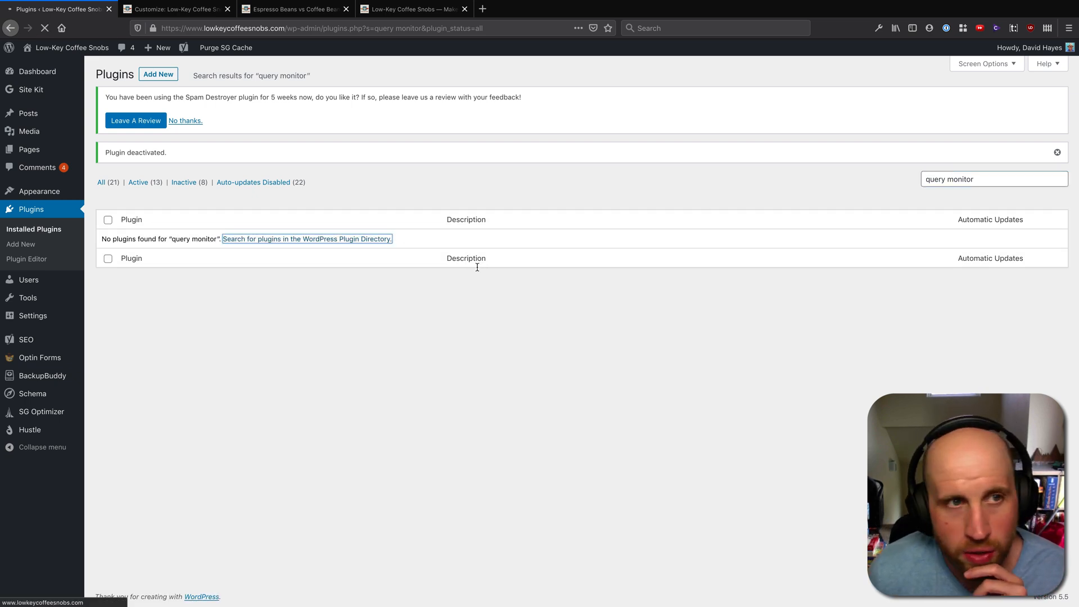
mouse_move(402, 313)
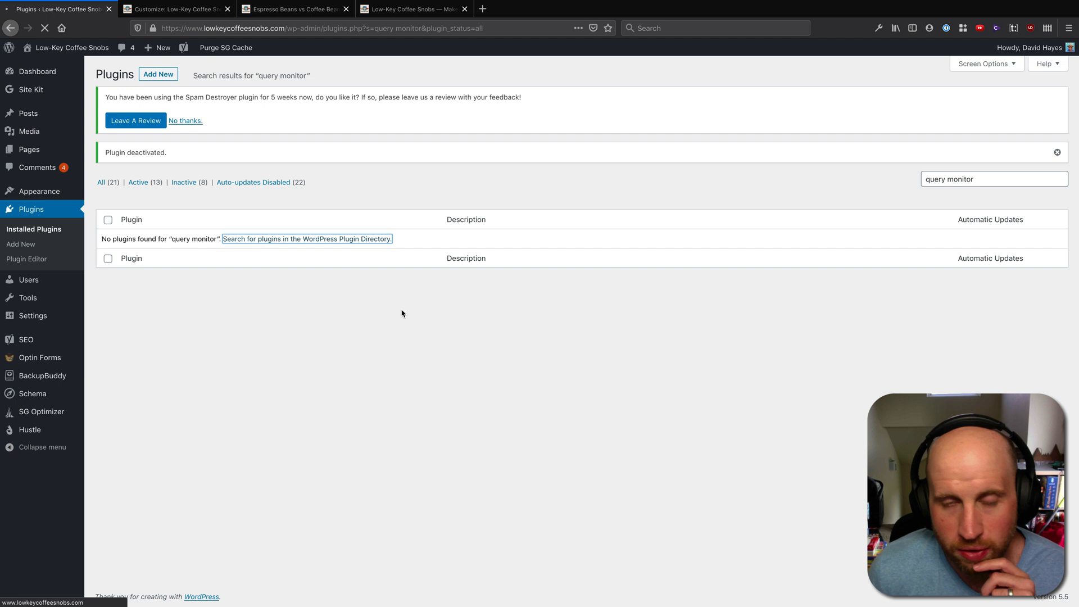
Step: Install Query Monitor from the directory search results and activate it
left_click(306, 239)
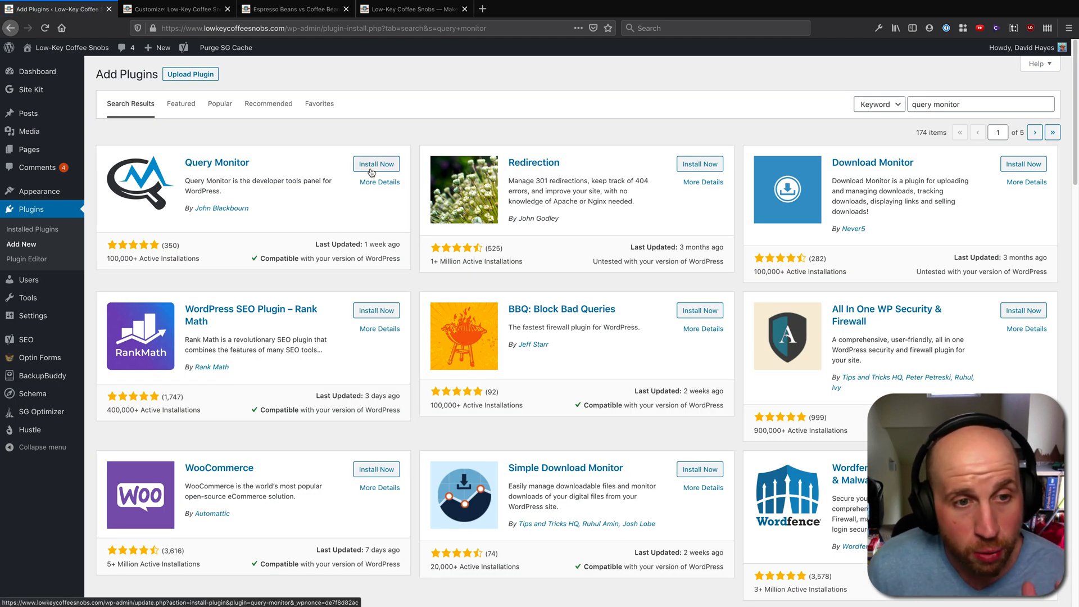
left_click(377, 163)
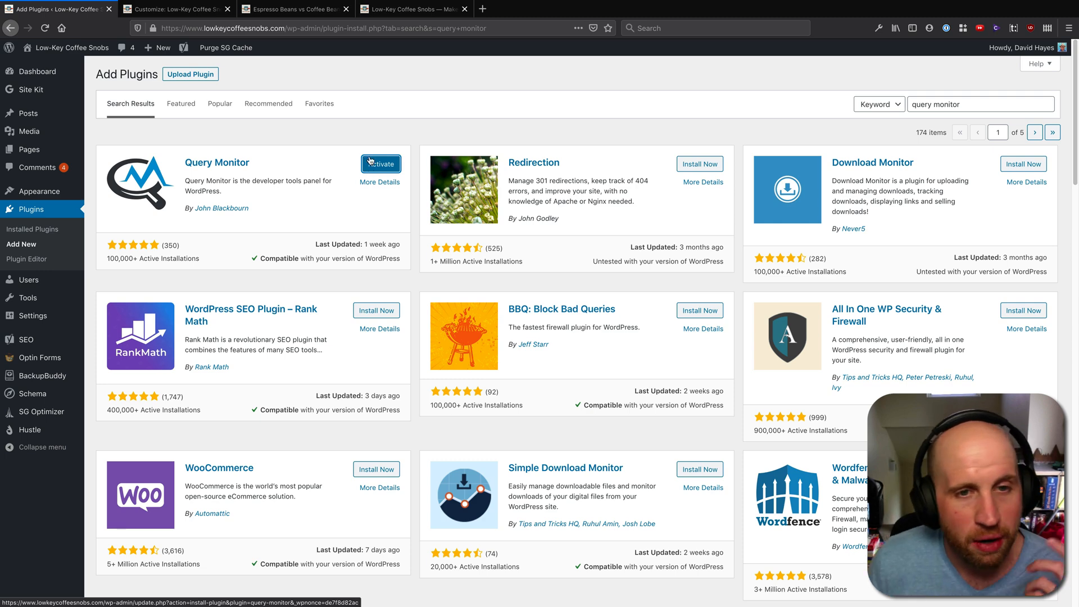
left_click(380, 164)
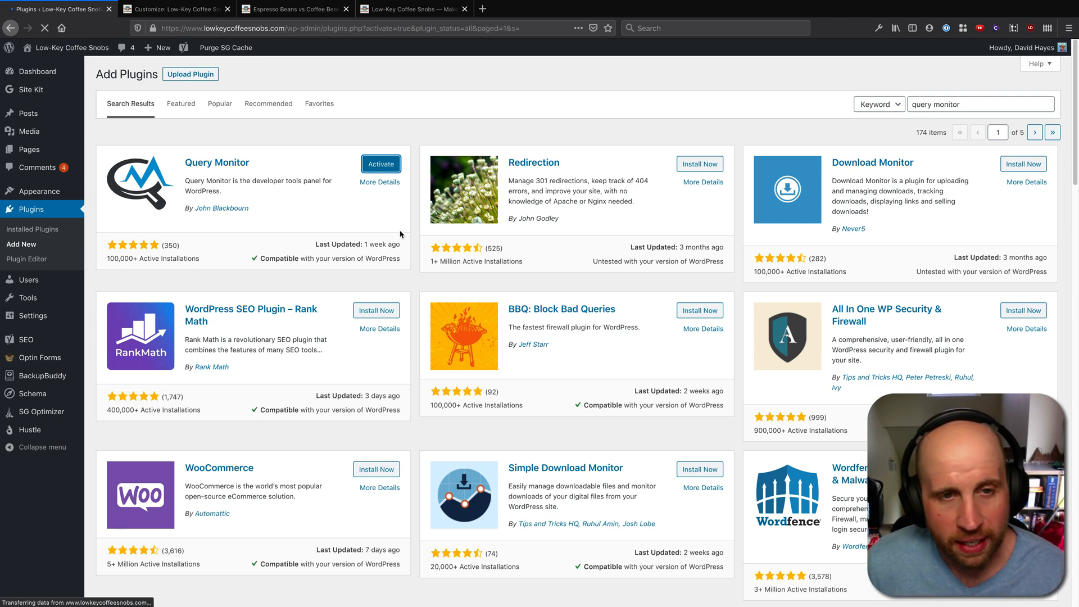
Step: Find Query Monitor in the active plugins list and open its admin-bar debug panel menu
left_click(380, 163)
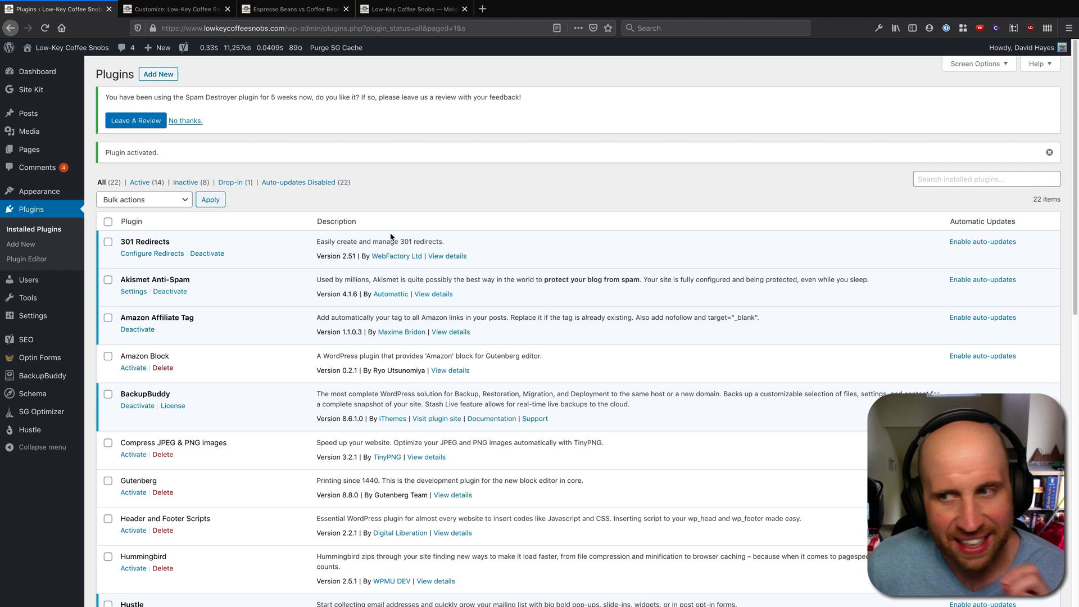
scroll("down", 3)
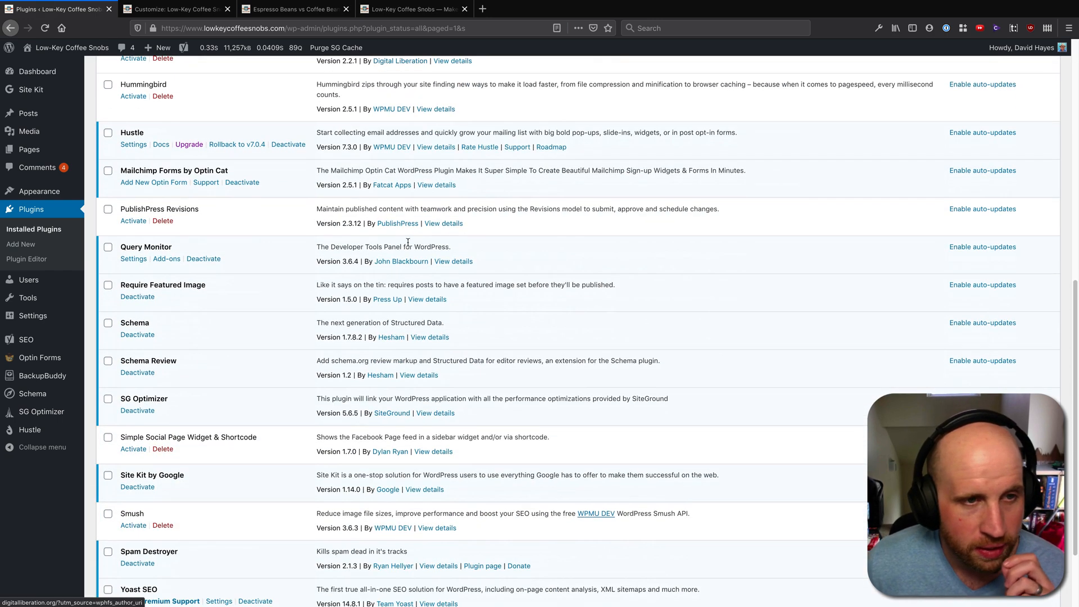
mouse_move(197, 307)
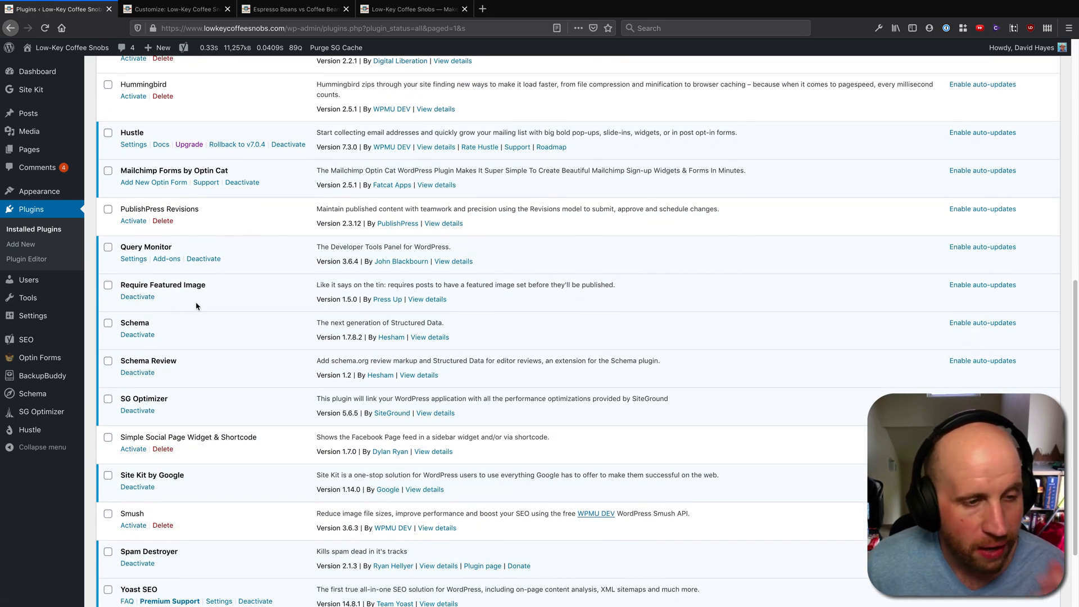
scroll("down", 3)
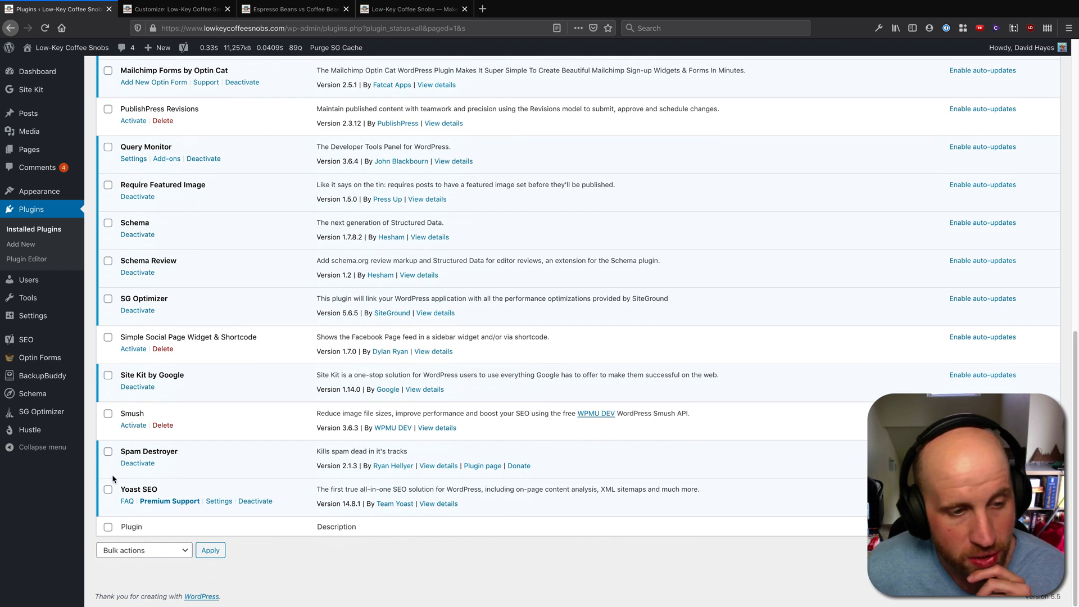
mouse_move(136, 321)
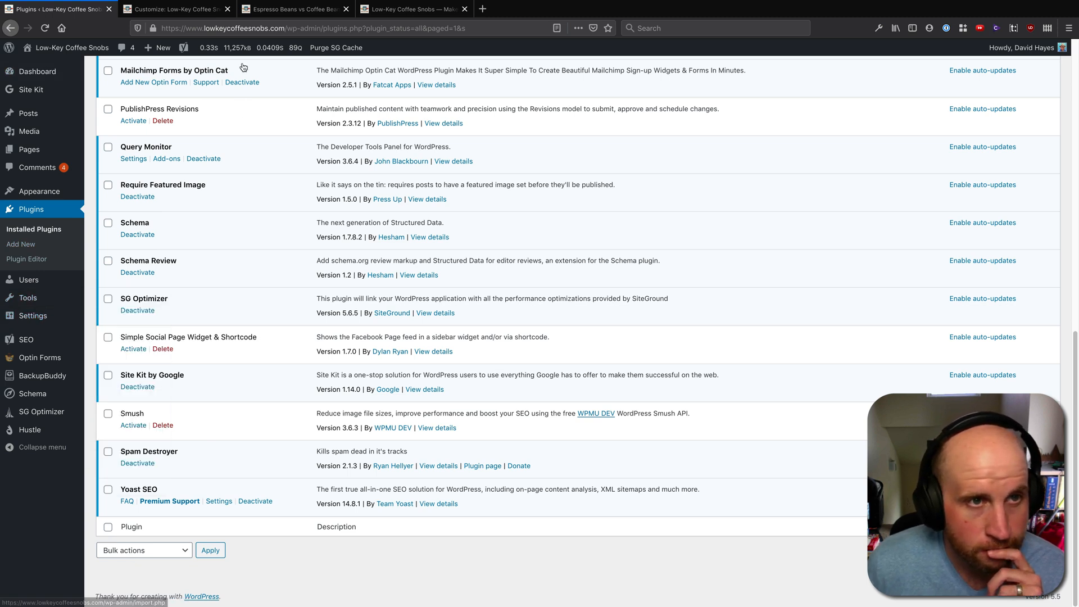
left_click(247, 47)
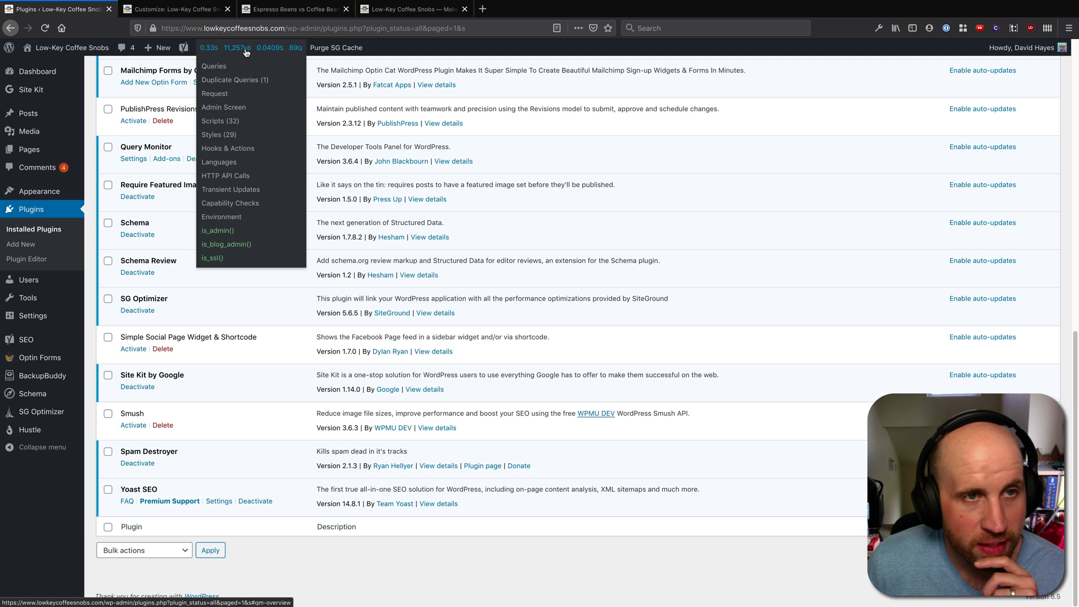
mouse_move(208, 52)
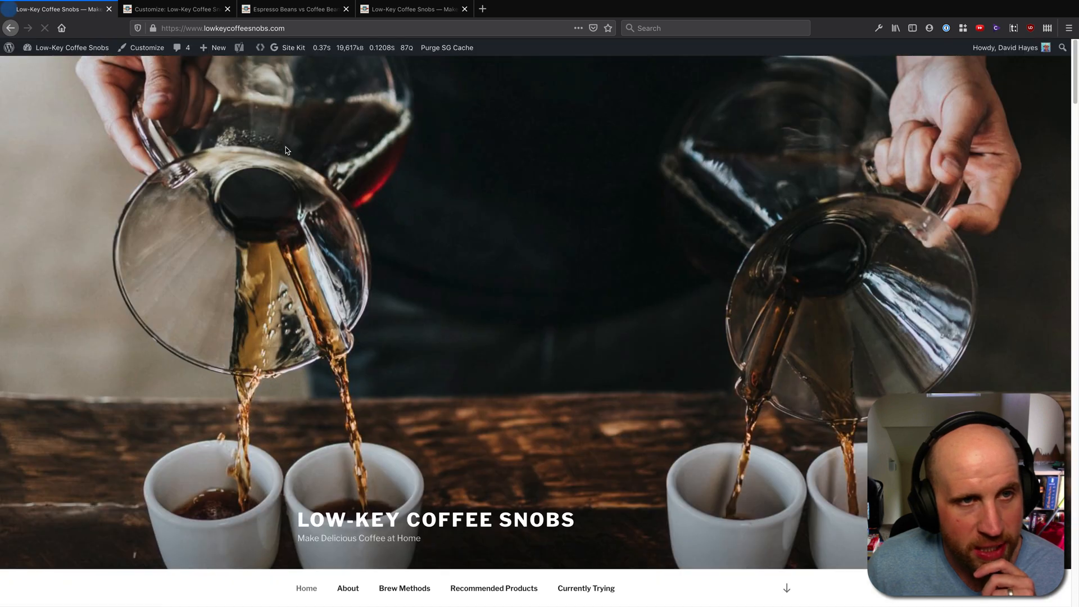
Step: Visit the front-end homepage and open The Ultimate Map of Colorado Coffee post
left_click(358, 48)
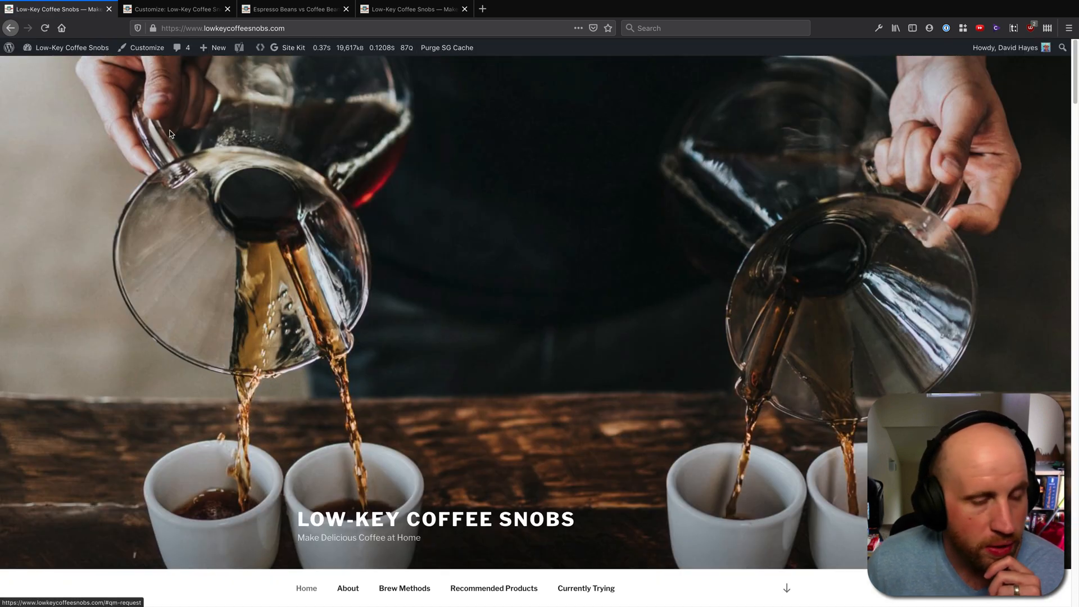
scroll("down", 3)
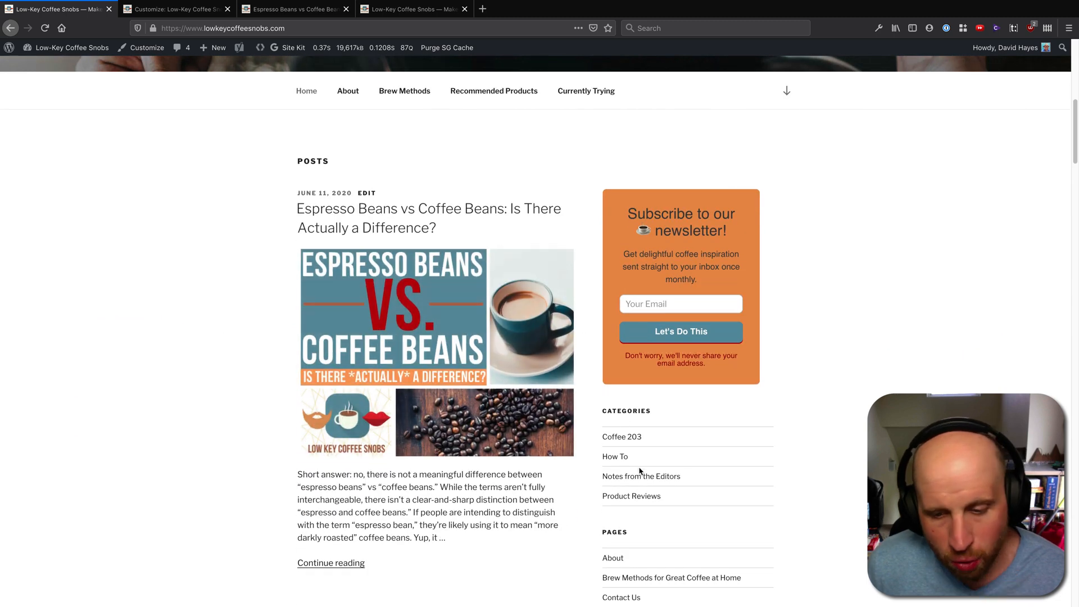
scroll("down", 3)
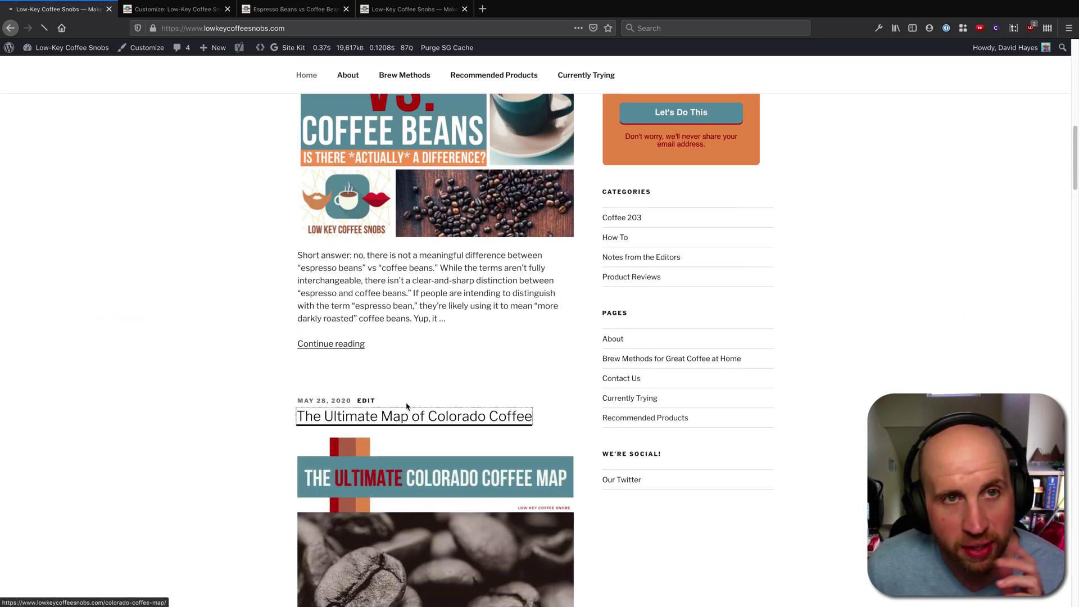
left_click(414, 416)
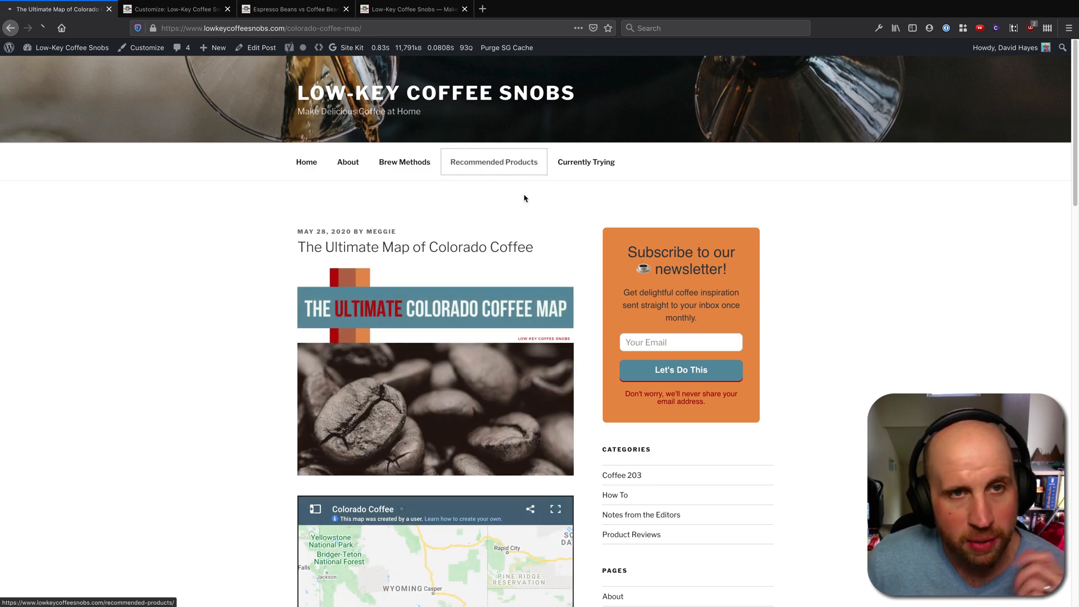
Step: Open the Recommended Products page and scroll through it
left_click(493, 162)
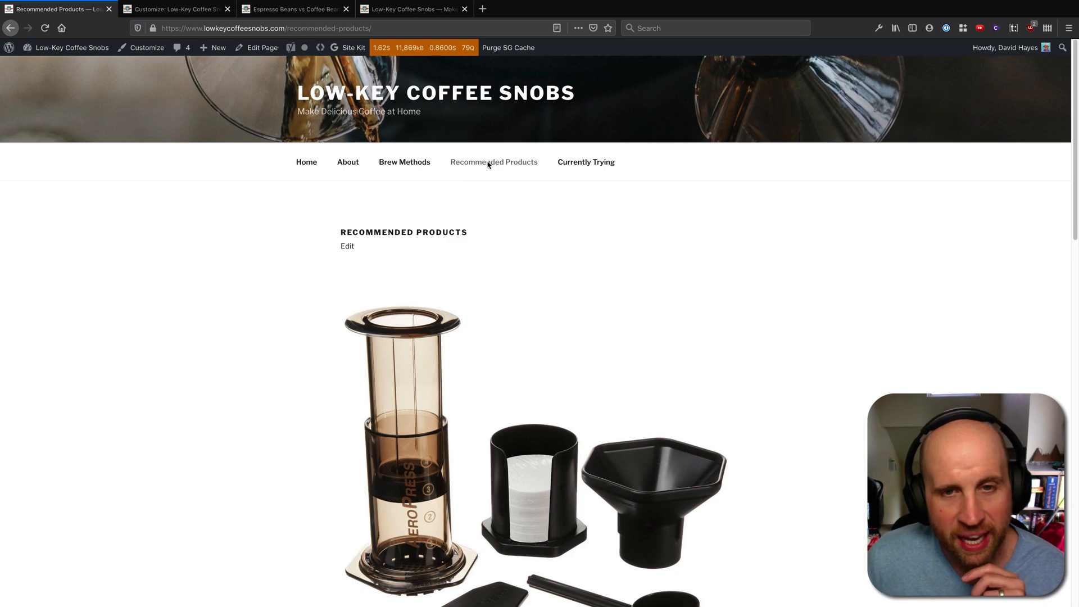
scroll("down", 3)
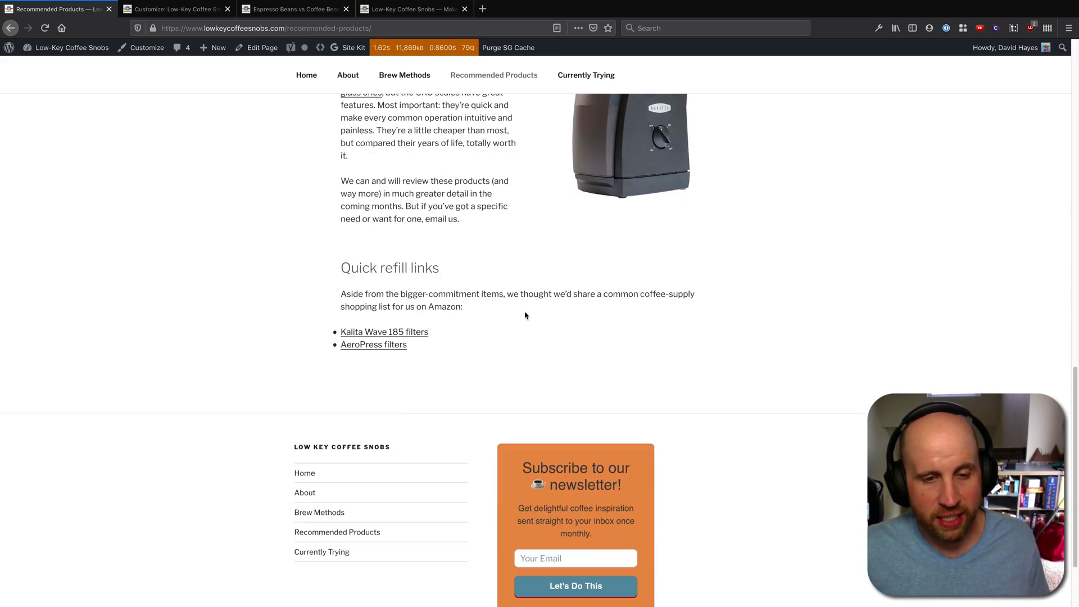
scroll("up", 3)
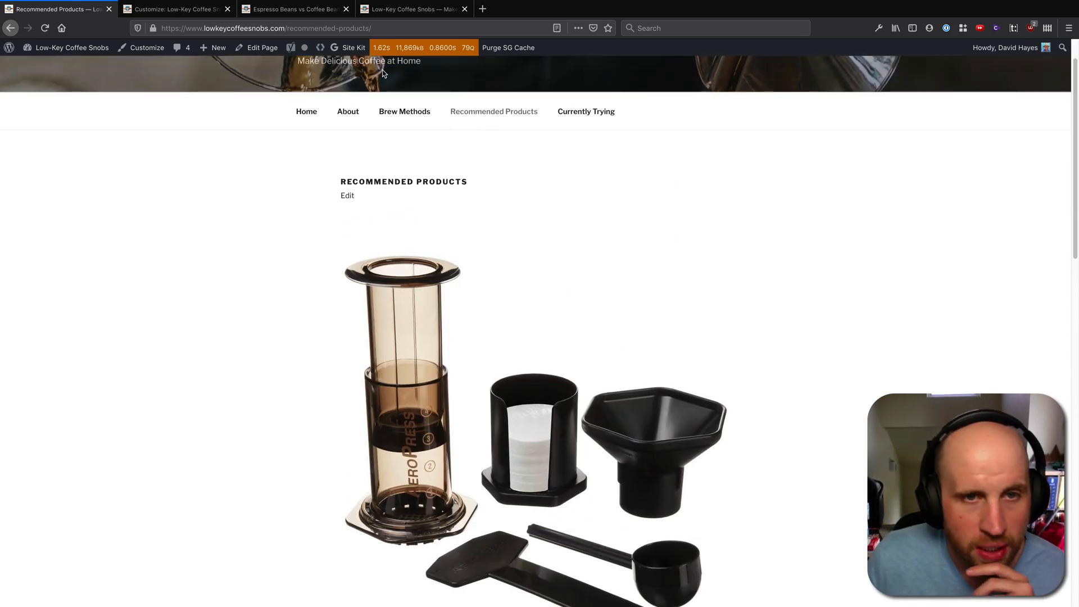
Step: Open the Brew Methods page and scroll through its content
left_click(404, 110)
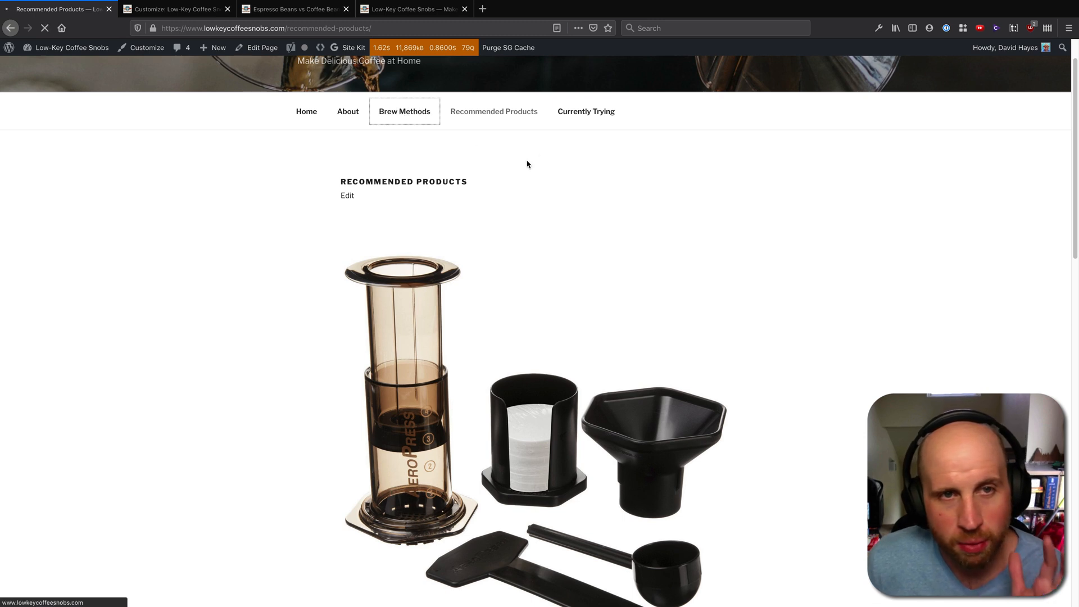
mouse_move(525, 168)
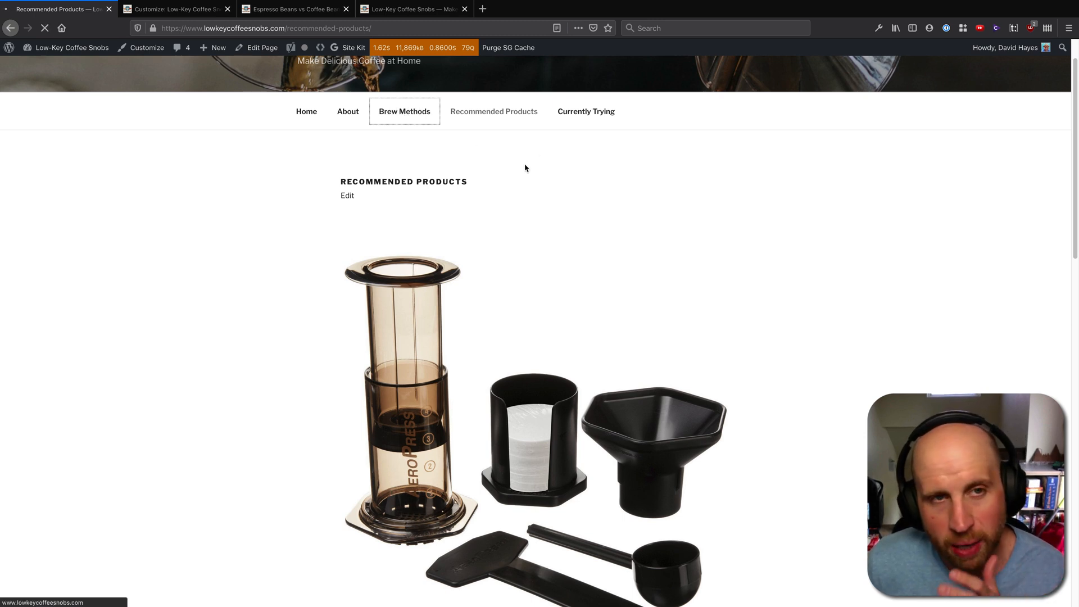
left_click(404, 111)
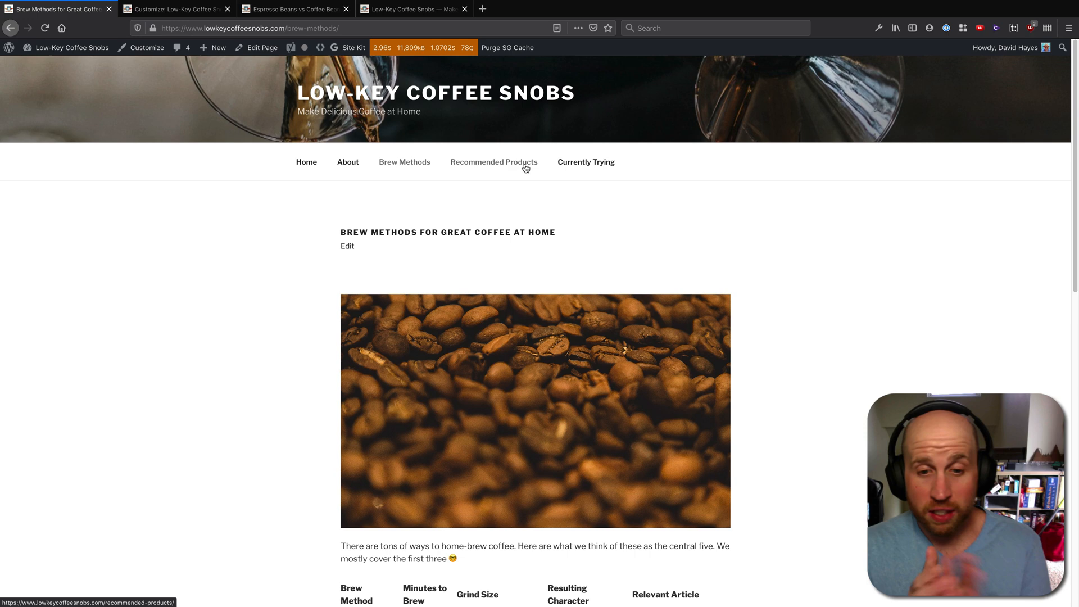
scroll("down", 3)
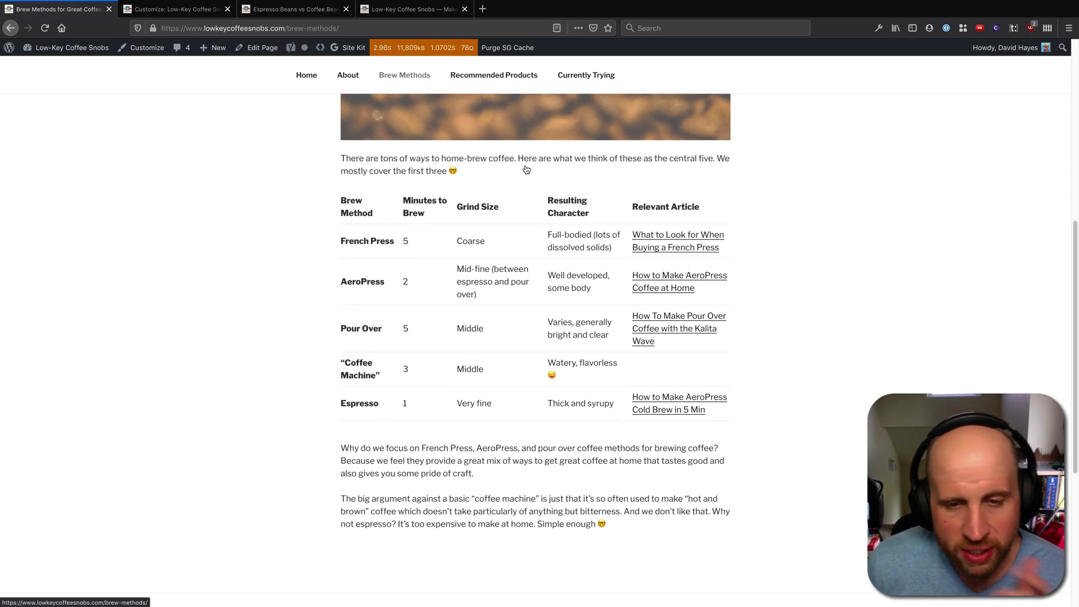
scroll("up", 3)
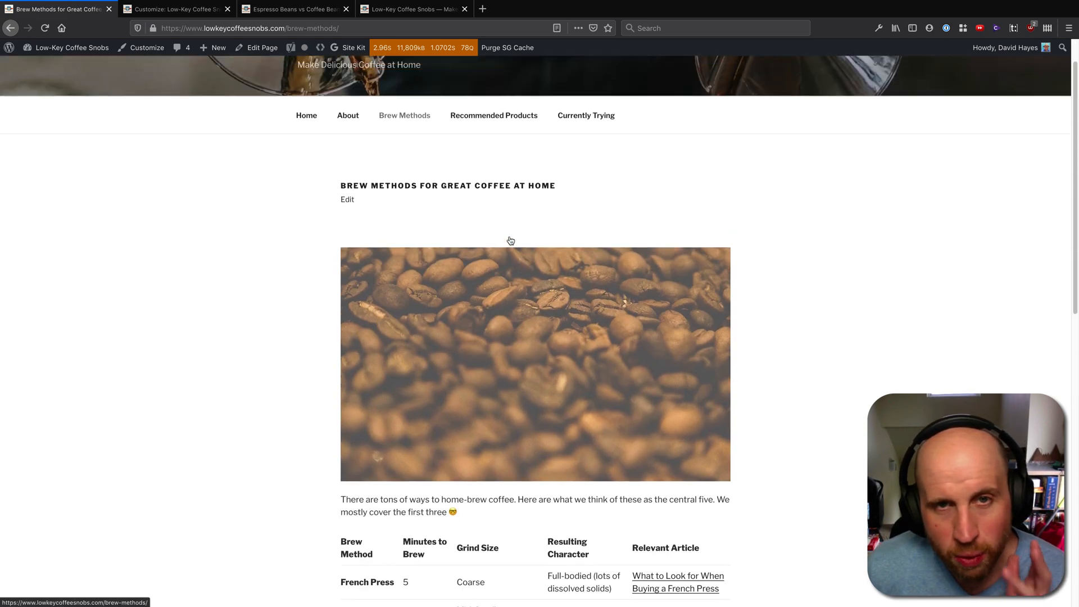
Step: Show Query Monitor's Slow Queries (5) panel and scroll through the queries and their callers
left_click(423, 47)
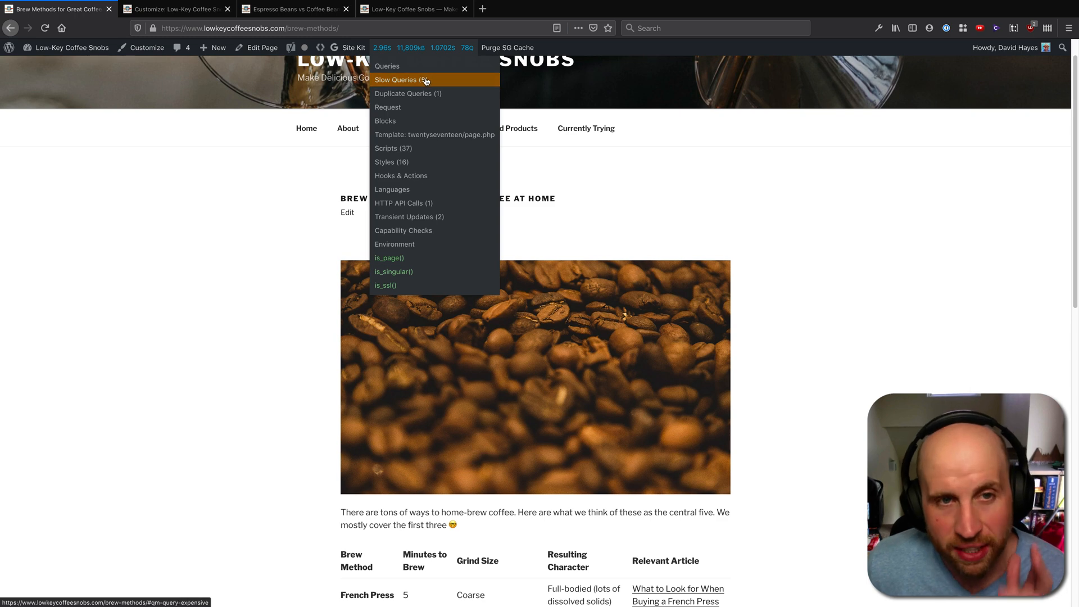
left_click(400, 79)
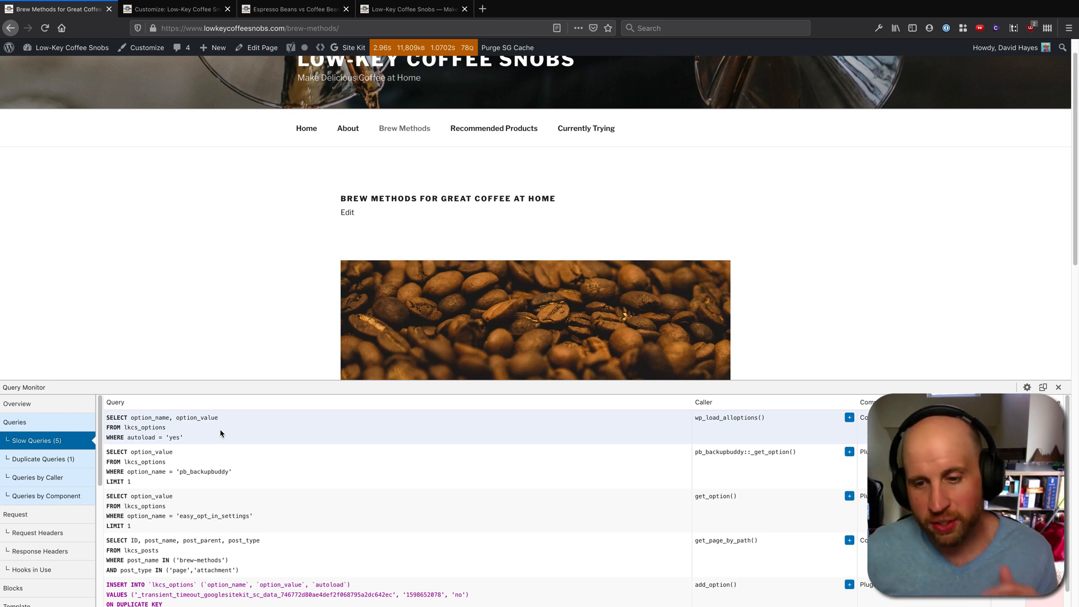
scroll("down", 3)
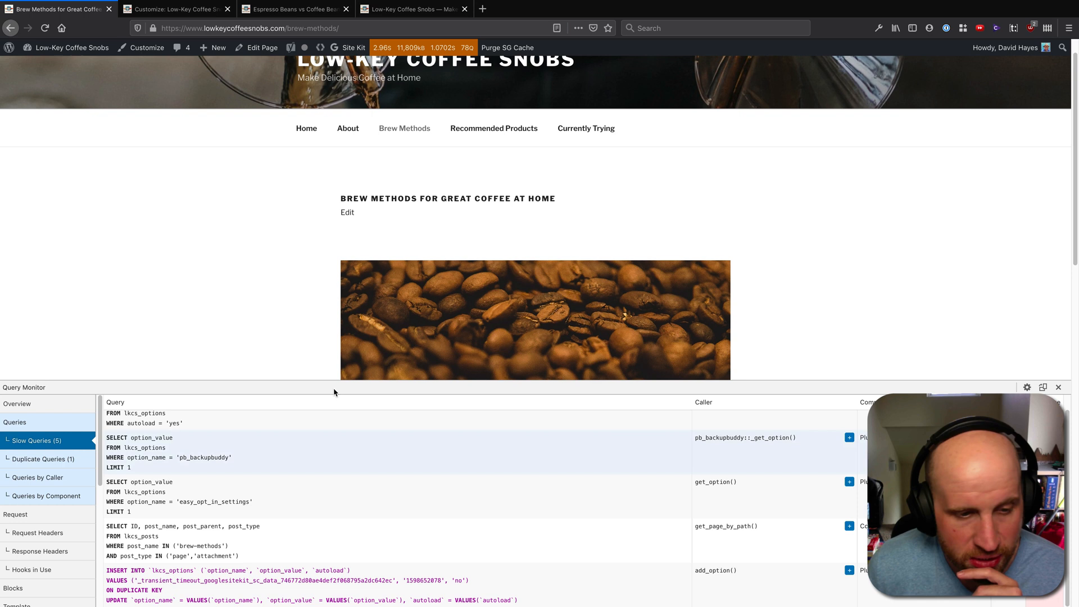
mouse_move(236, 450)
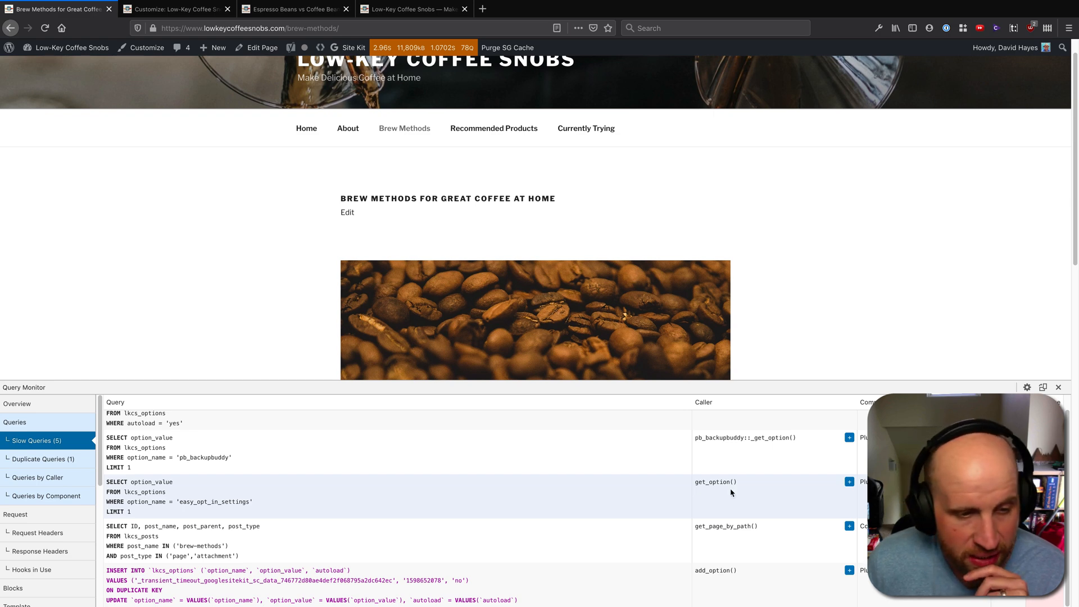
scroll("down", 3)
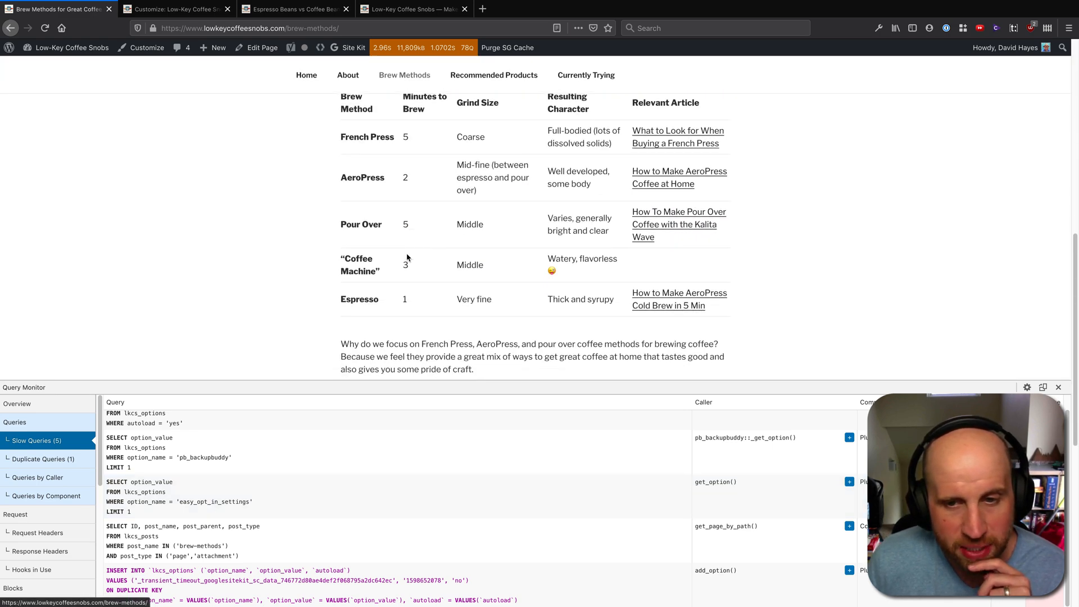
scroll("down", 3)
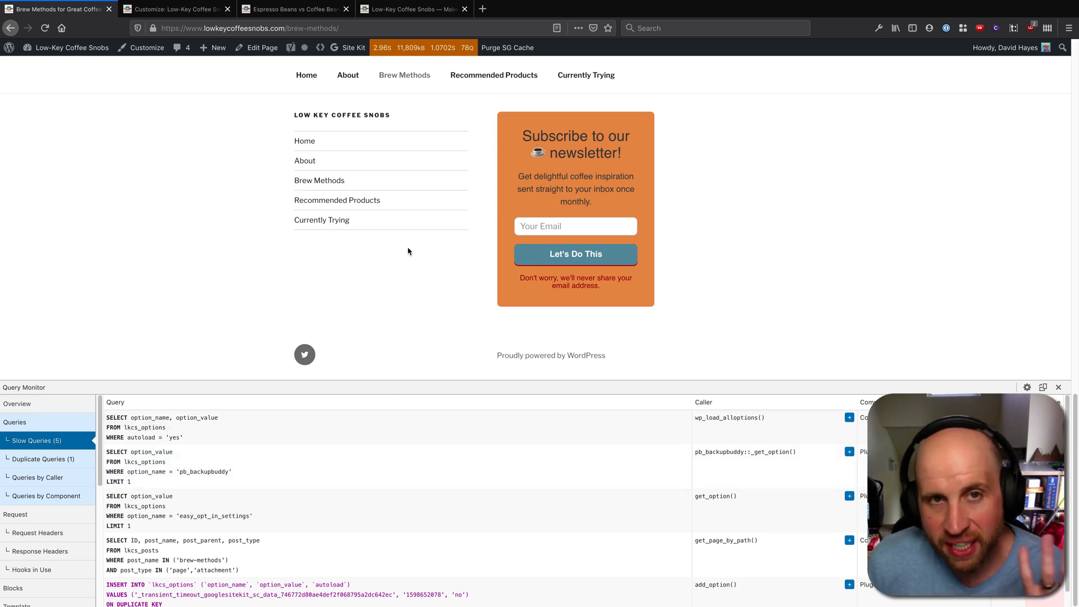
scroll("up", 3)
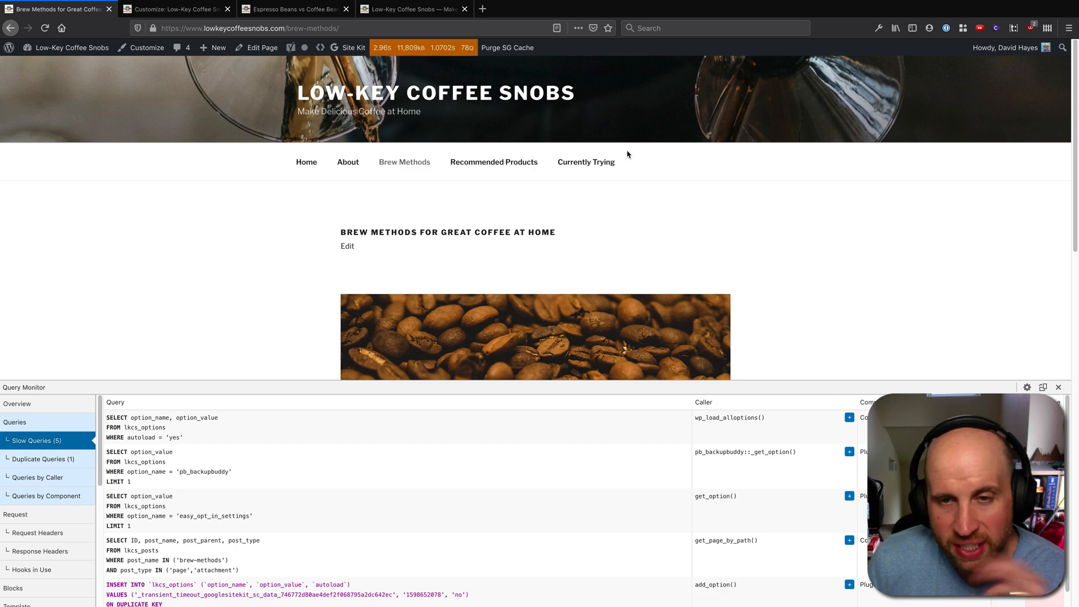
Step: Visit the Currently Trying and Recommended Products pages, then reload Brew Methods
left_click(585, 162)
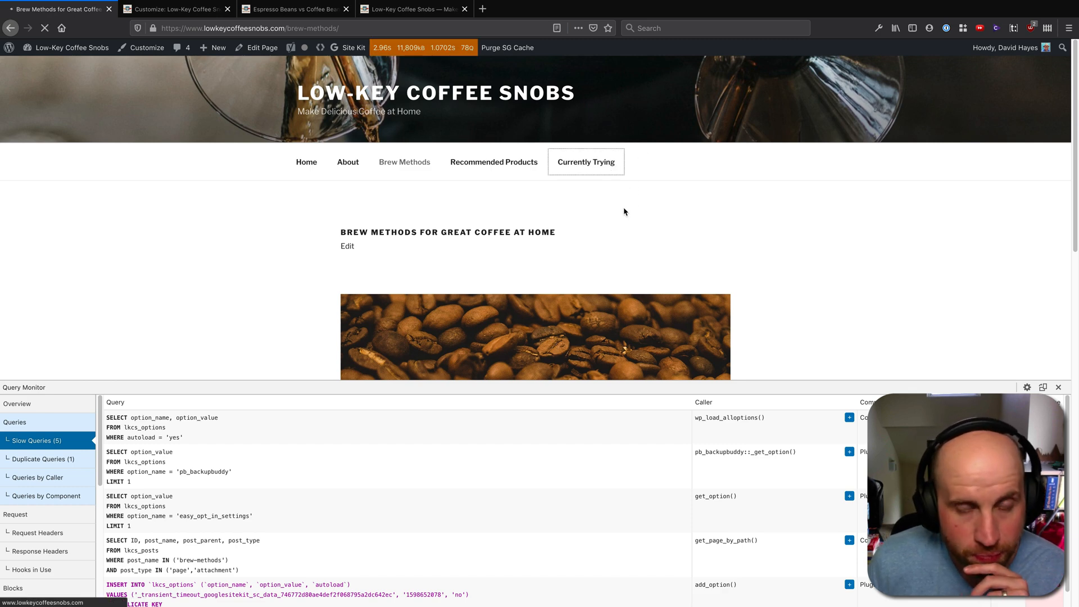
left_click(586, 162)
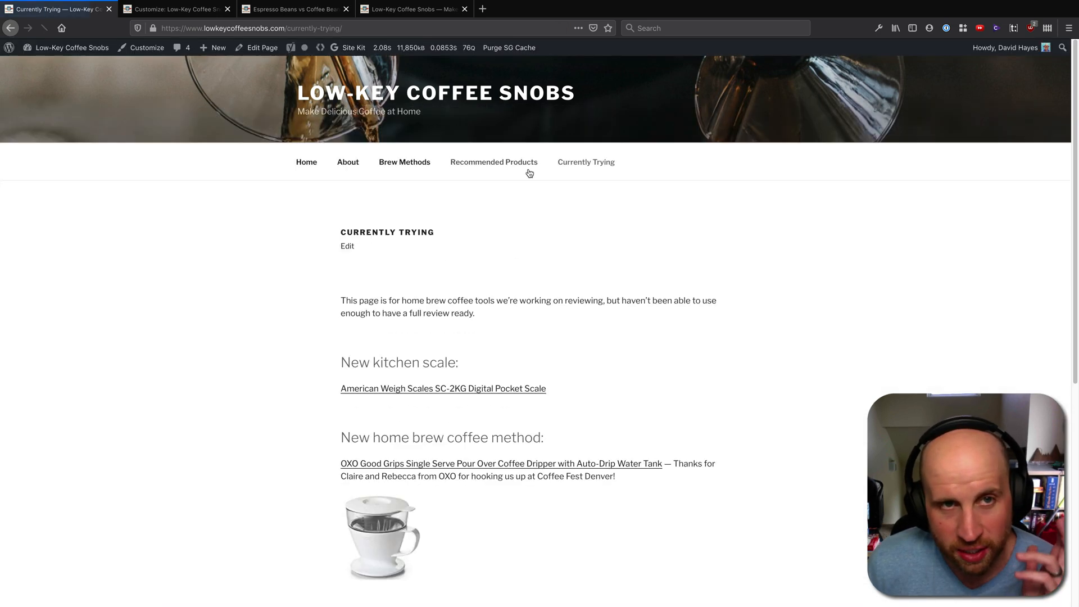
left_click(493, 162)
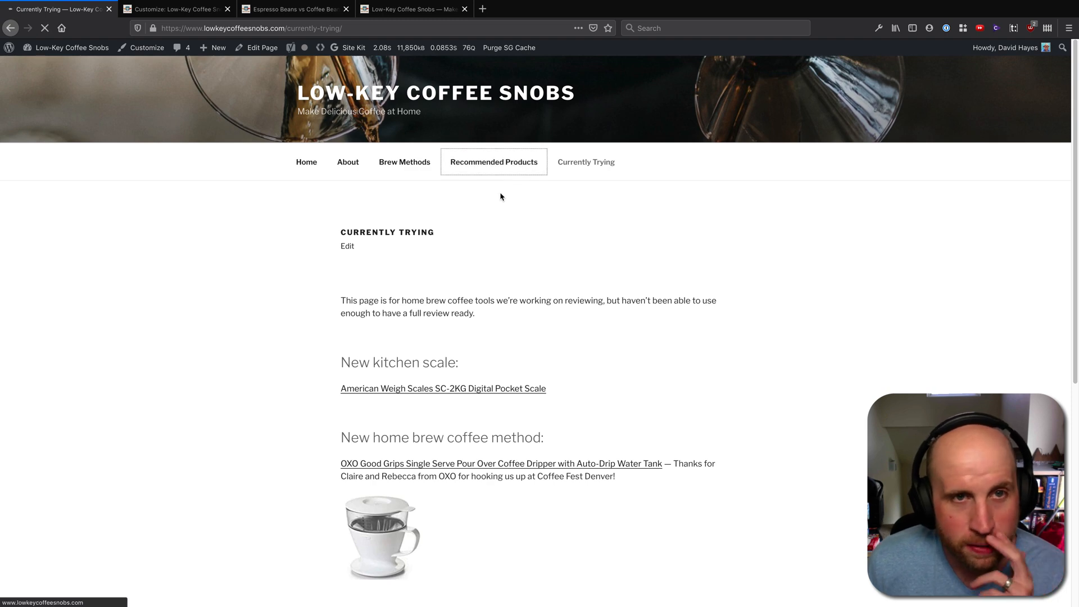
left_click(493, 162)
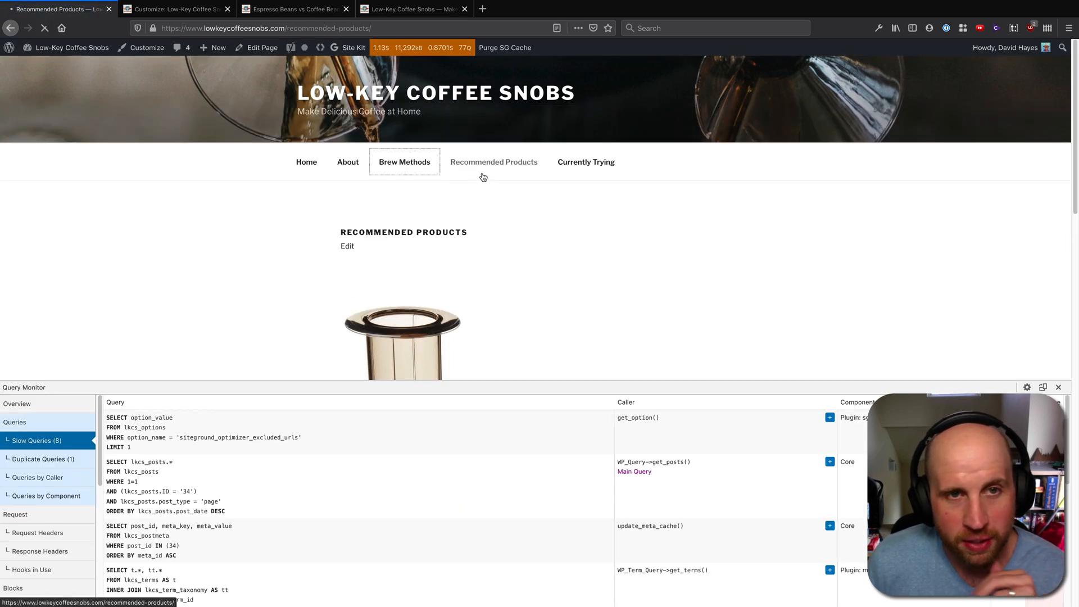
left_click(404, 162)
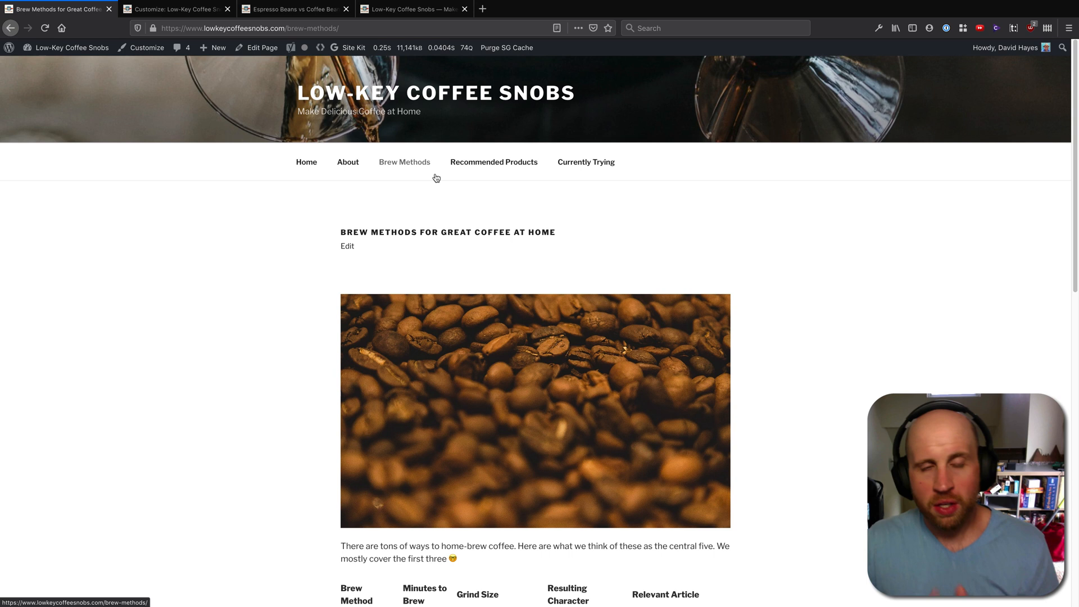